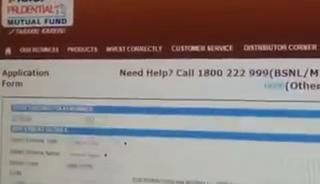
scroll(down, 3)
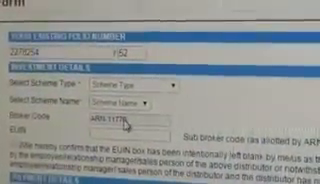